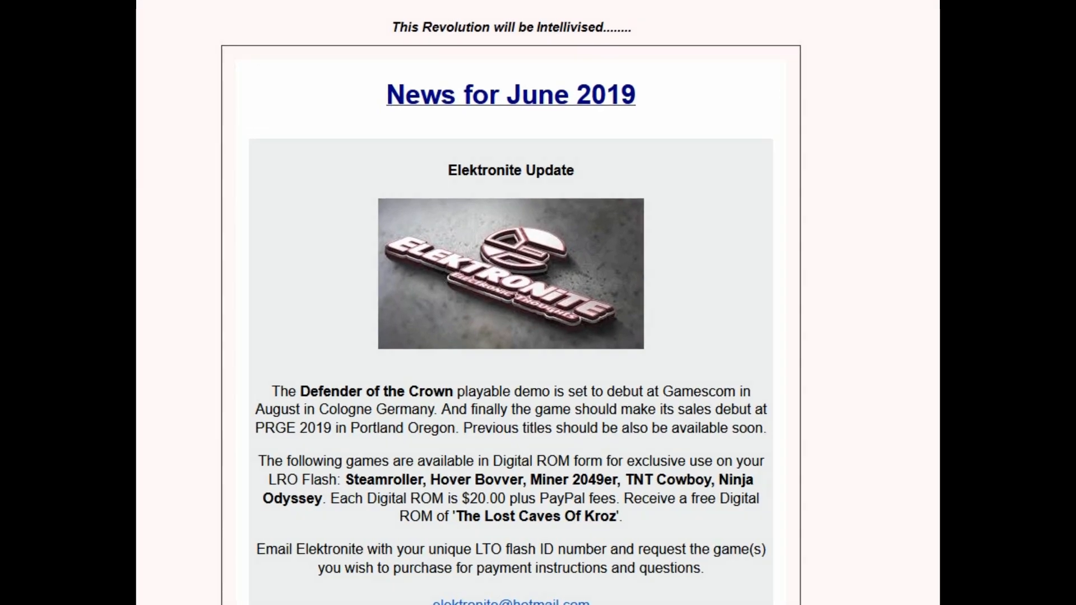
# Accept the update offer to reach the INTV Funhouse download page for version 1.0.0.4499.
pyautogui.scroll(-3)
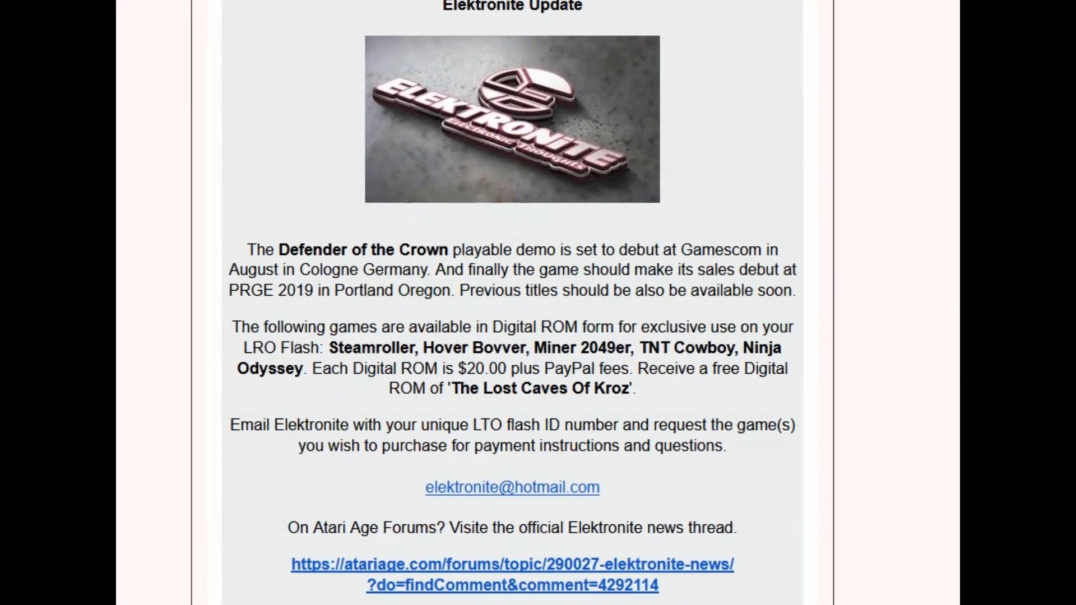
pyautogui.scroll(-3)
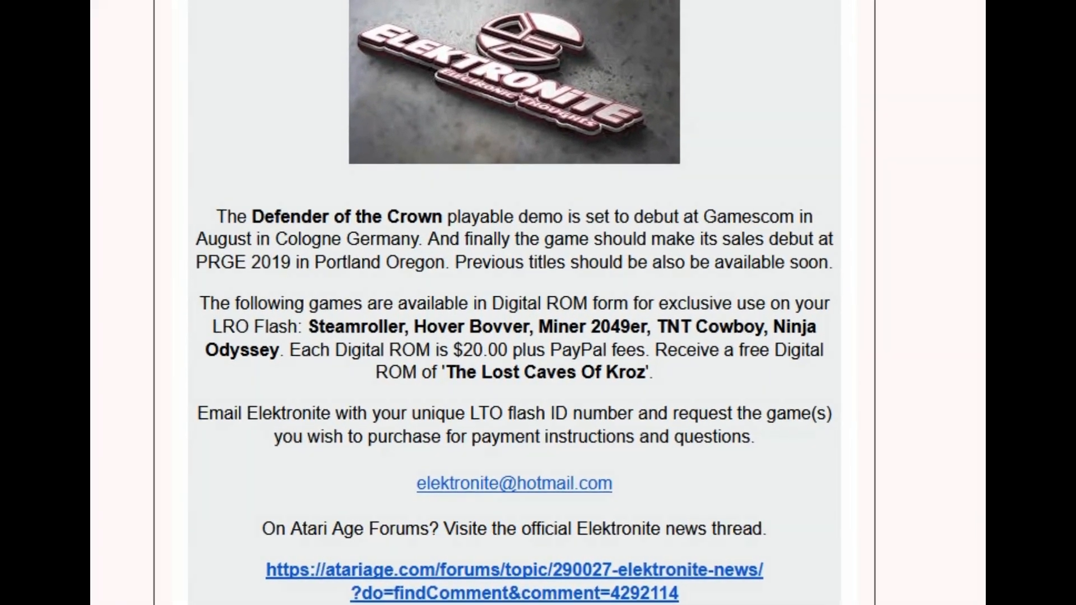
pyautogui.scroll(-3)
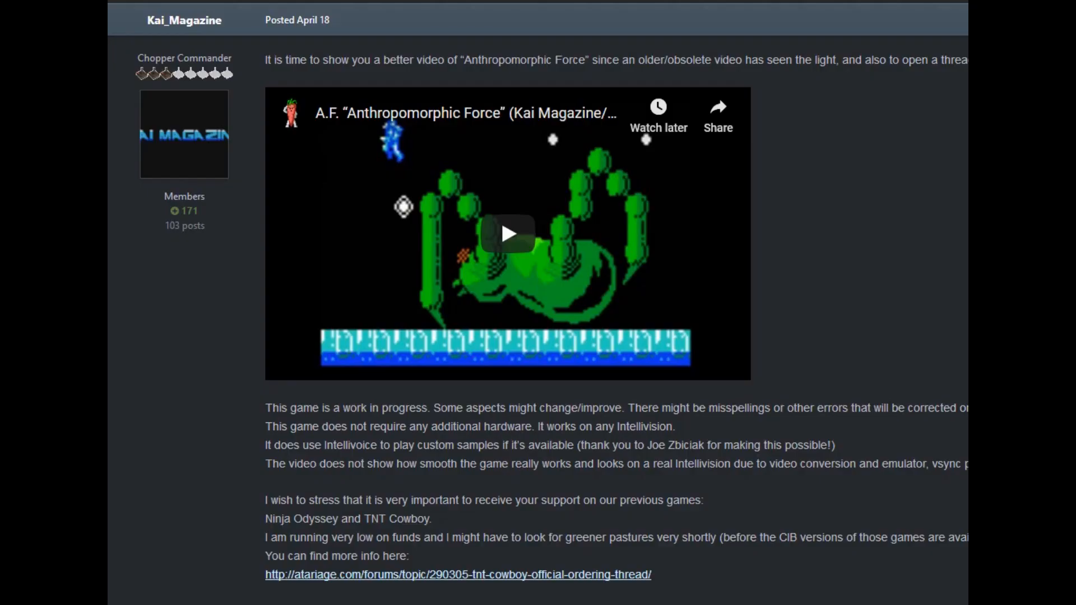
pyautogui.scroll(3)
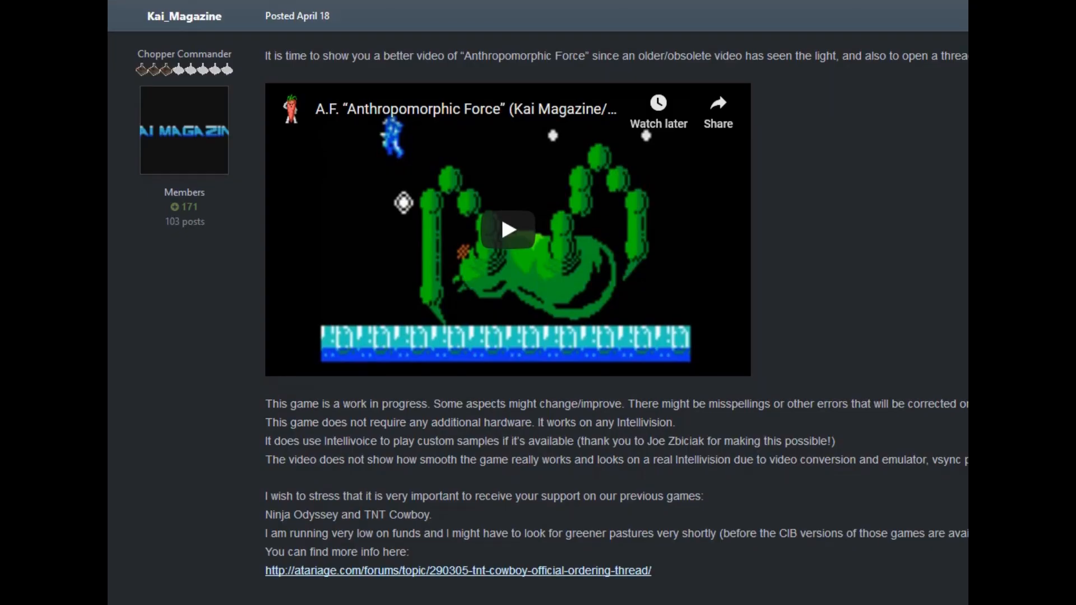
pyautogui.scroll(-3)
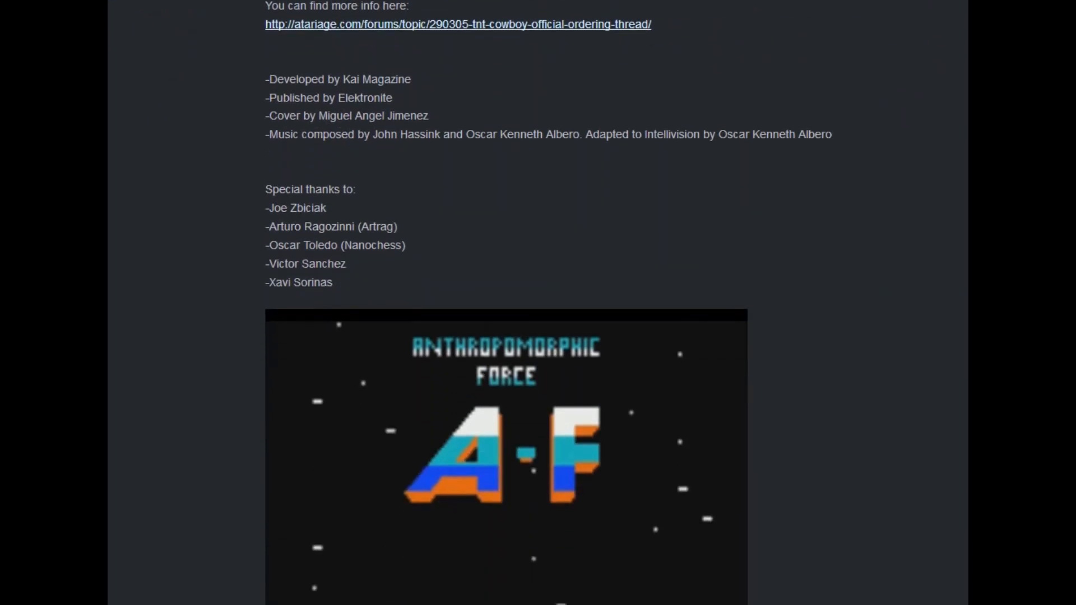
pyautogui.scroll(-3)
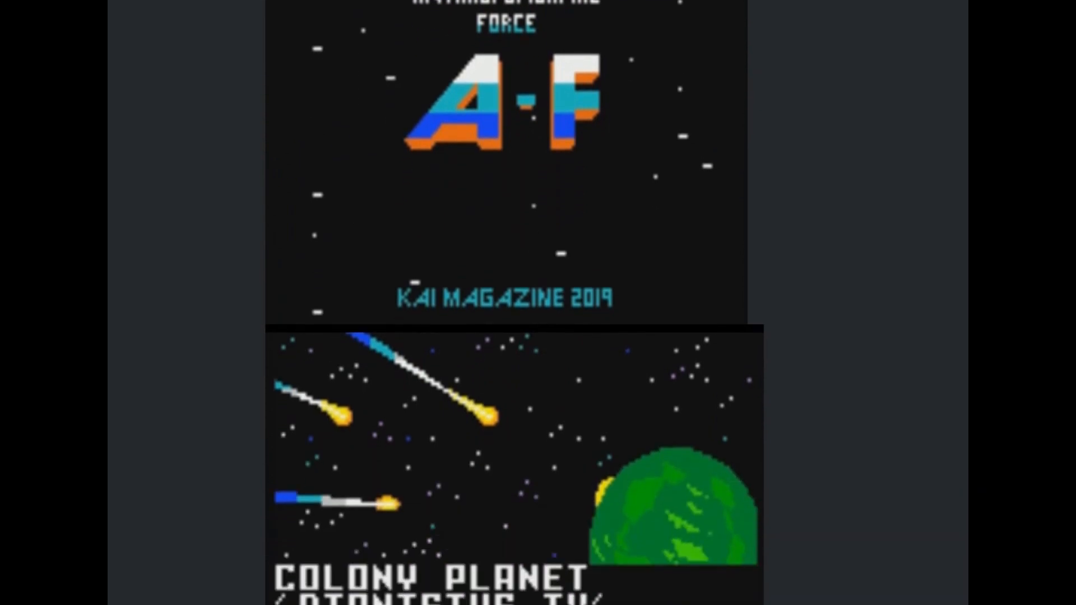
pyautogui.scroll(-3)
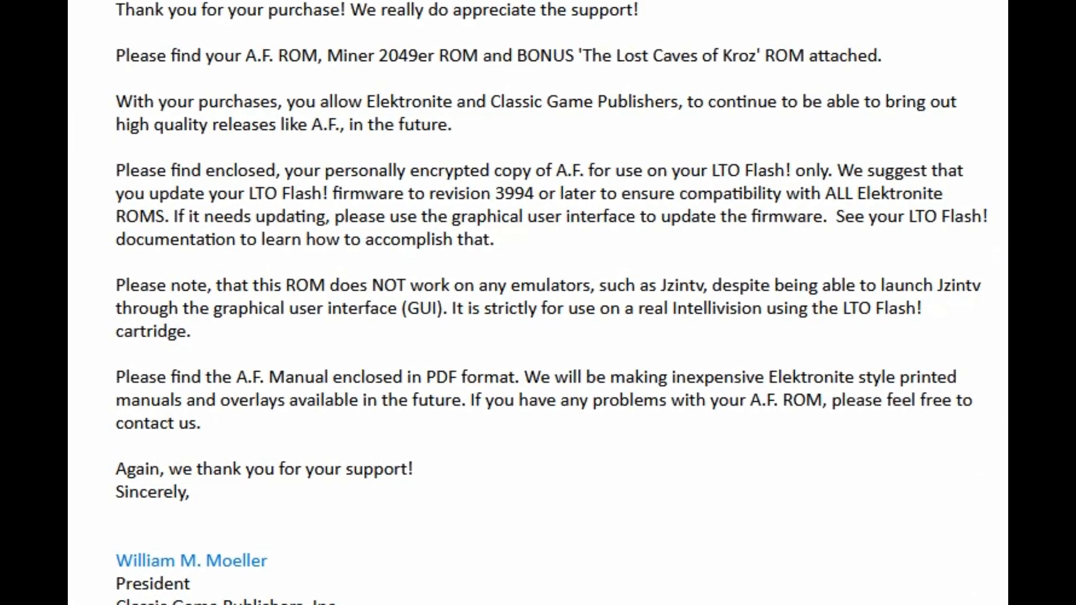
pyautogui.scroll(-3)
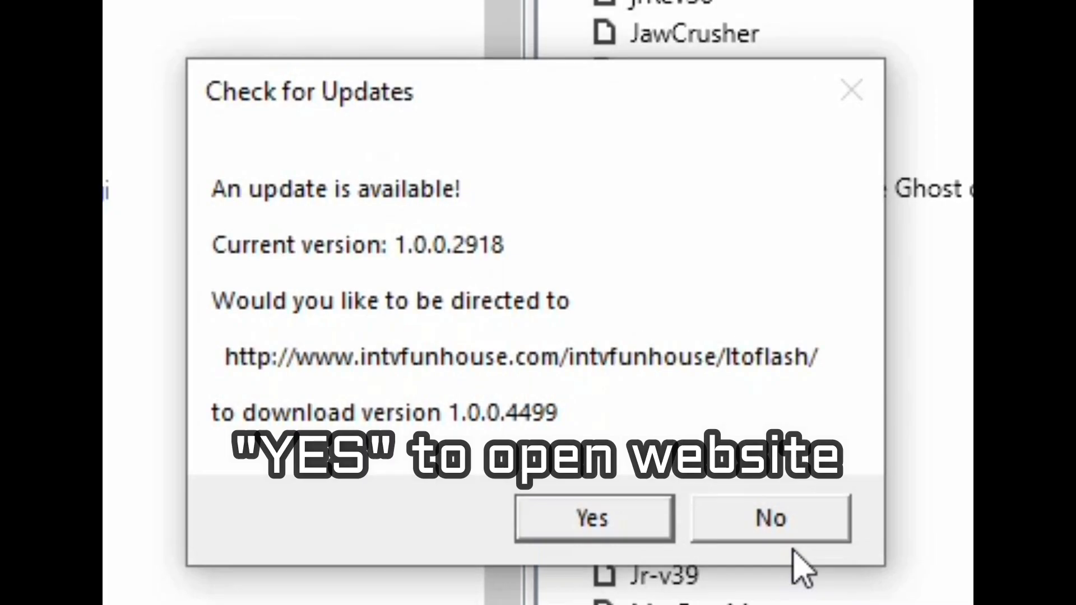
pyautogui.moveTo(486, 486)
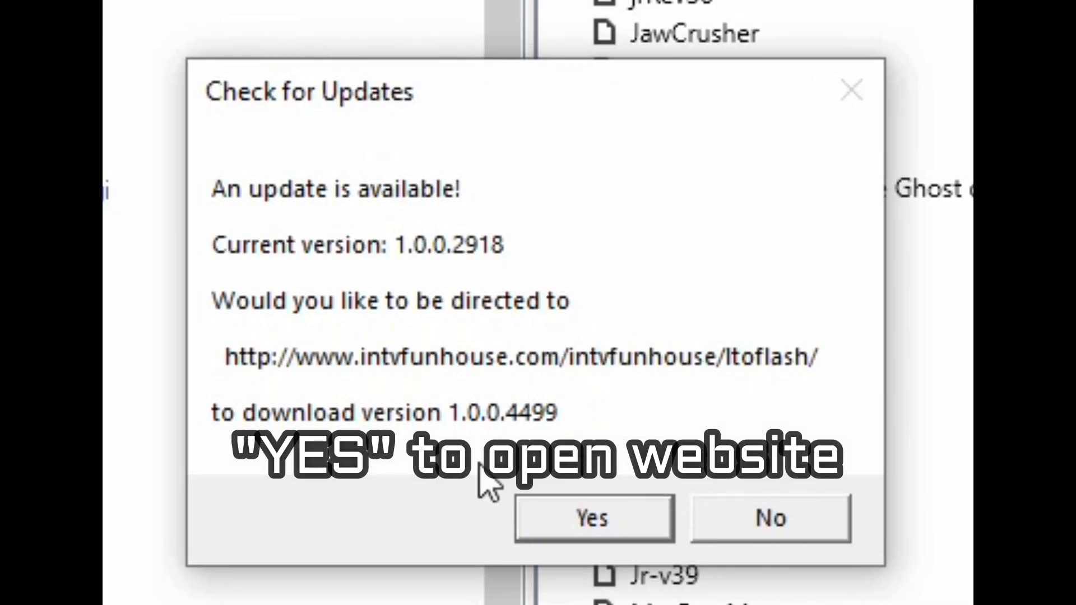
pyautogui.click(594, 519)
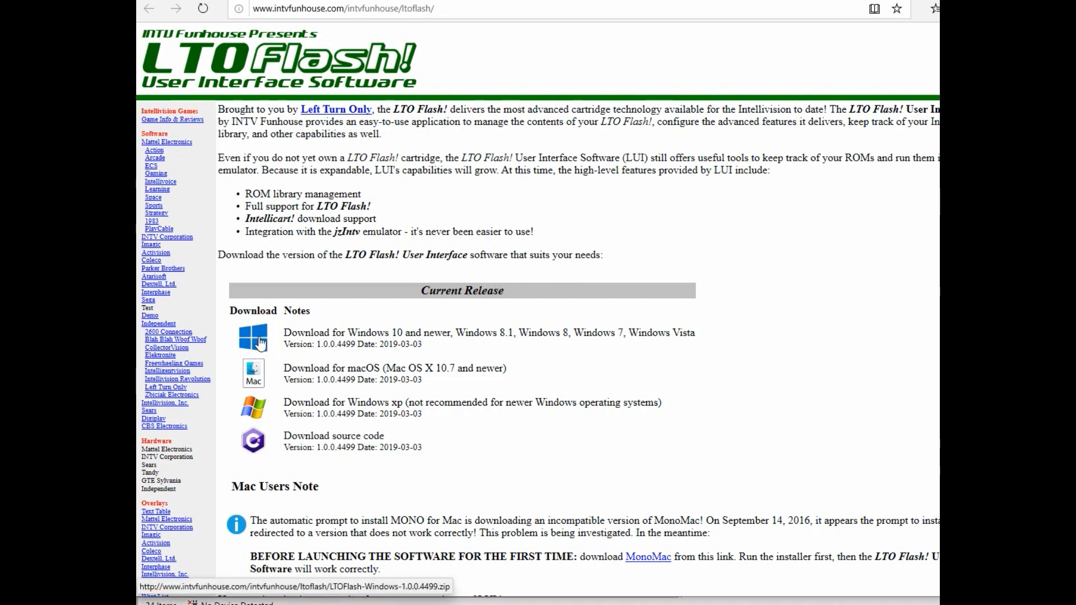
# Download LTOFlash-Windows-1.0.0.4499.zip in Edge and show it in the downloads folder.
pyautogui.click(253, 338)
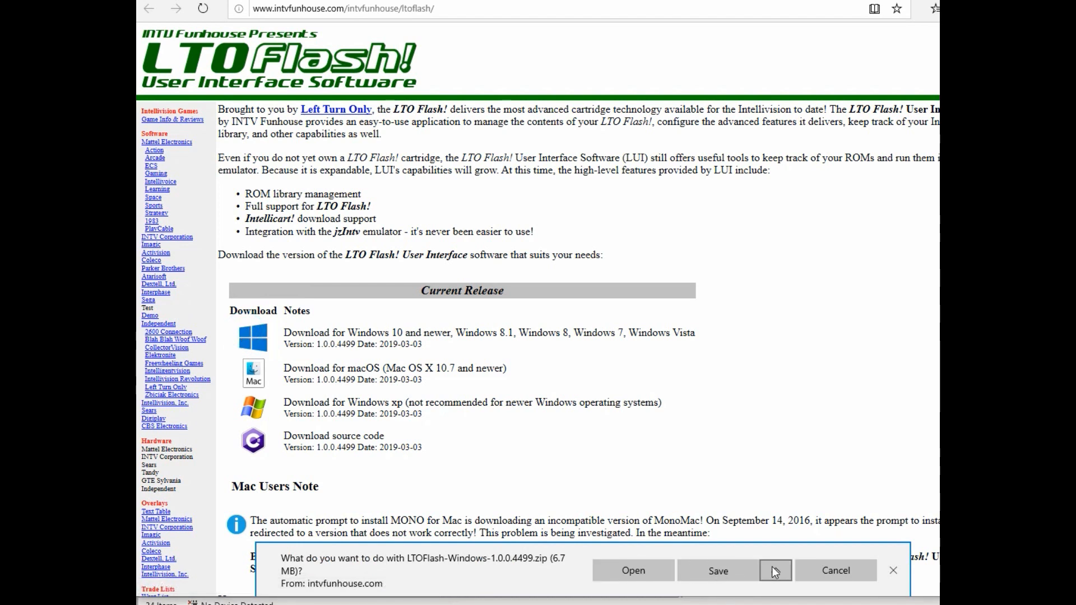
pyautogui.click(718, 571)
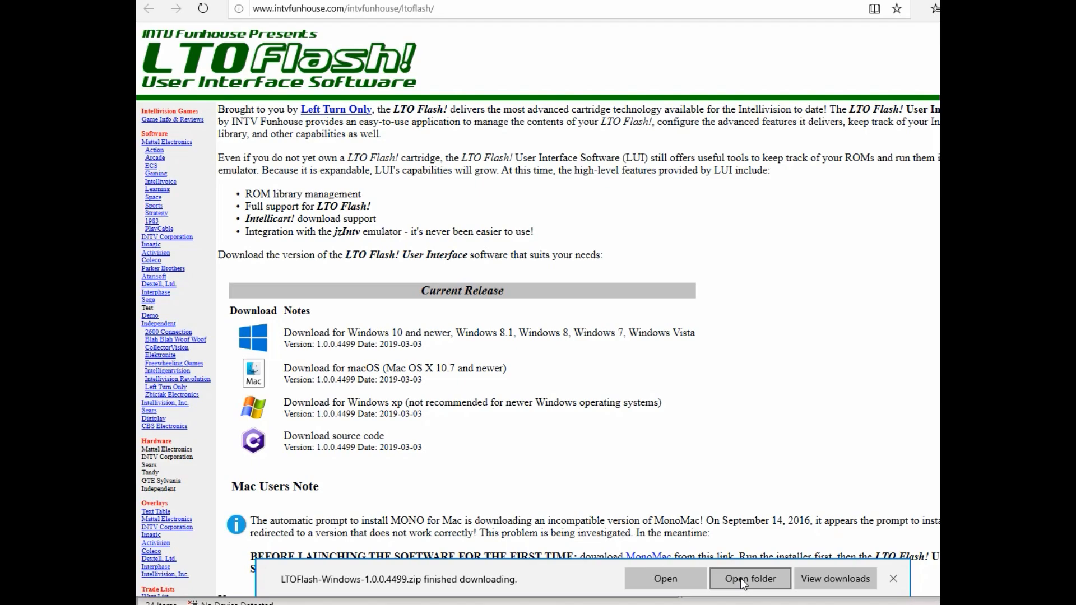
pyautogui.click(751, 579)
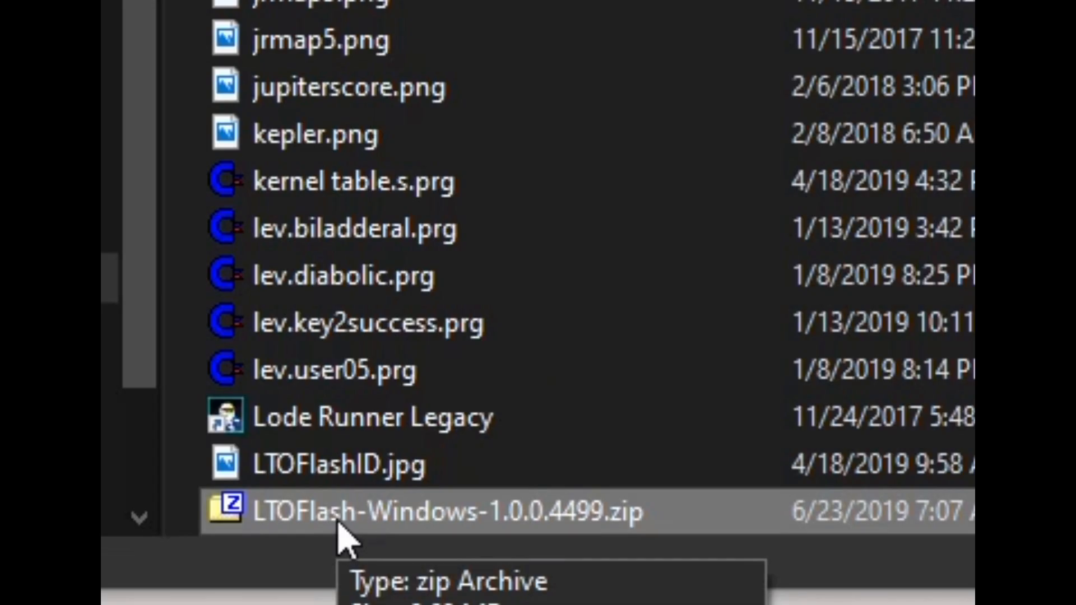
# Run setup.exe from the zip in 7-Zip, bypassing the SmartScreen 'Run anyway' warning.
pyautogui.doubleClick(423, 509)
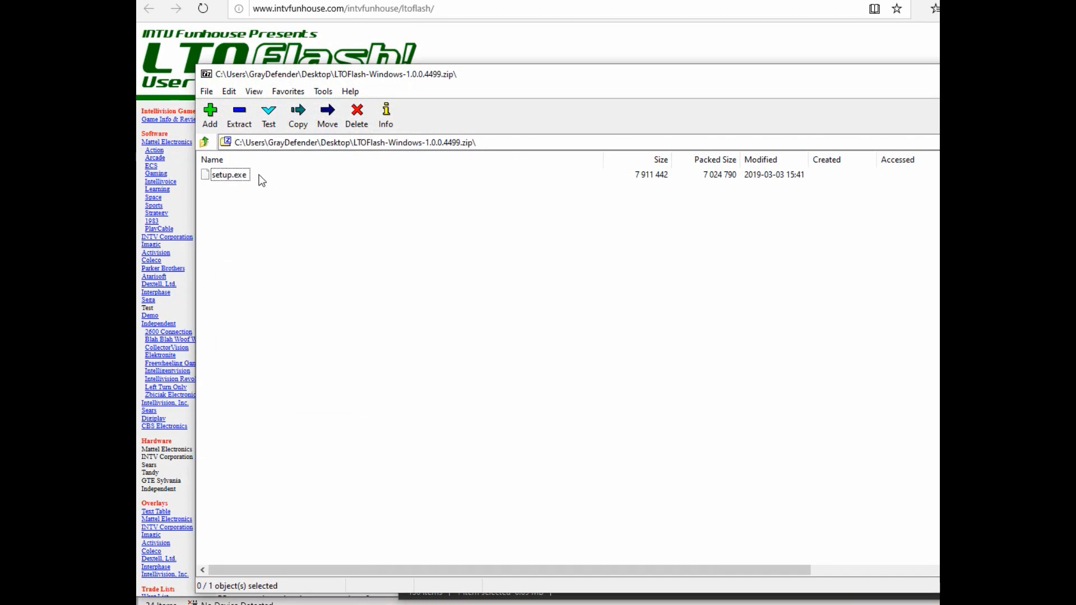
pyautogui.click(229, 173)
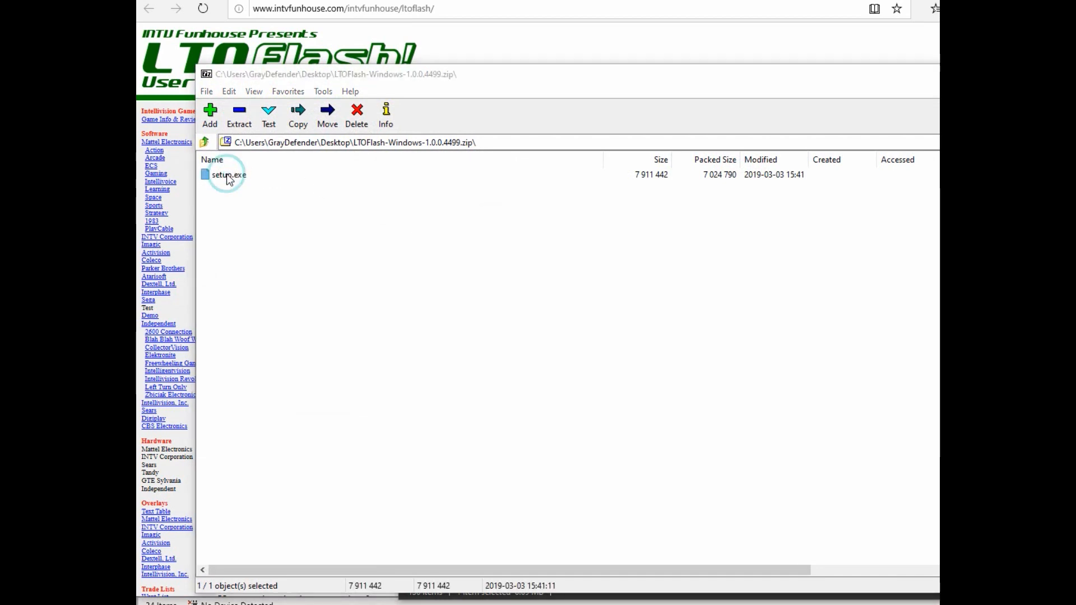
pyautogui.doubleClick(224, 174)
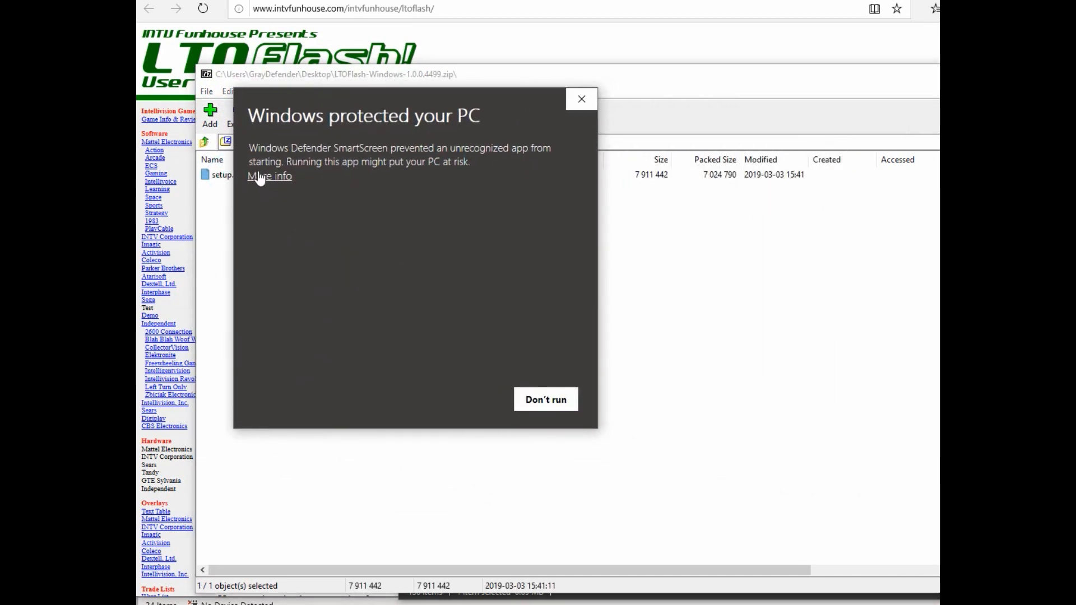
pyautogui.click(269, 177)
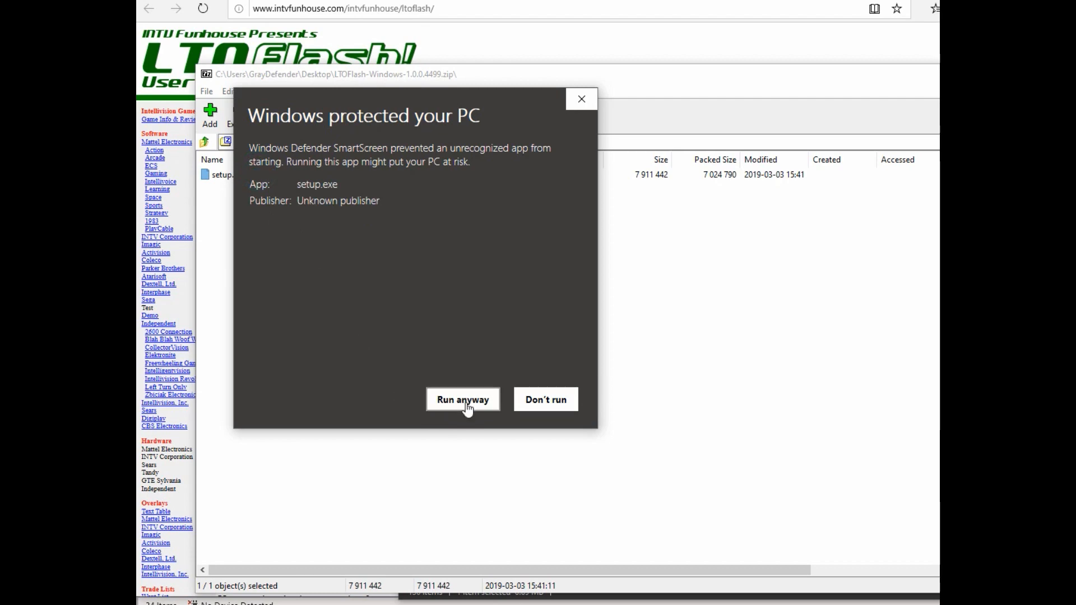
pyautogui.click(462, 399)
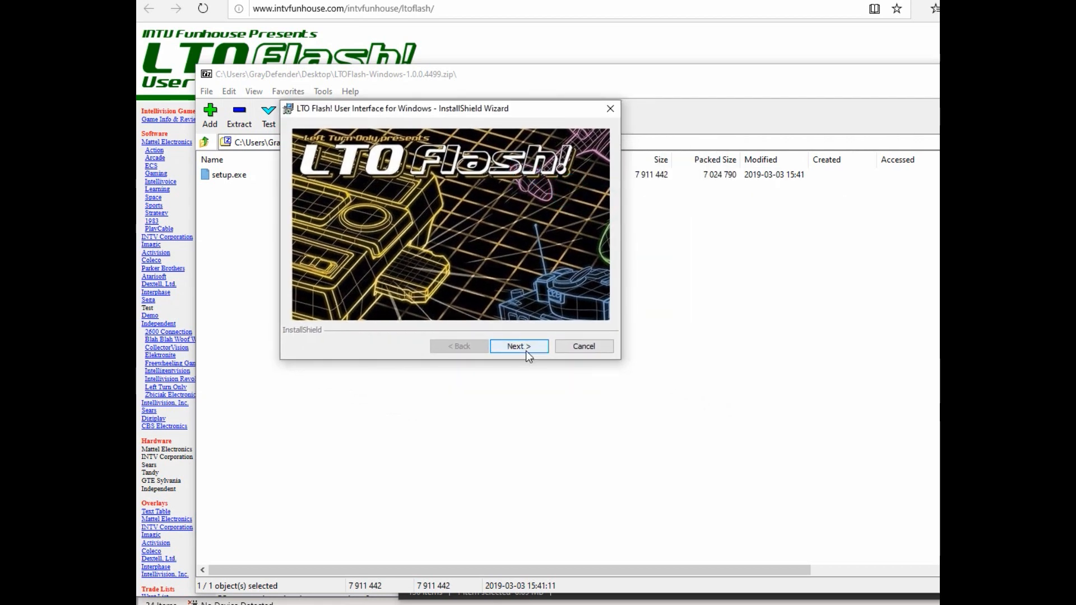
# Accept the license and install LTO Flash! 1.0.0.4499 to the default INTV Funhouse folder.
pyautogui.click(519, 346)
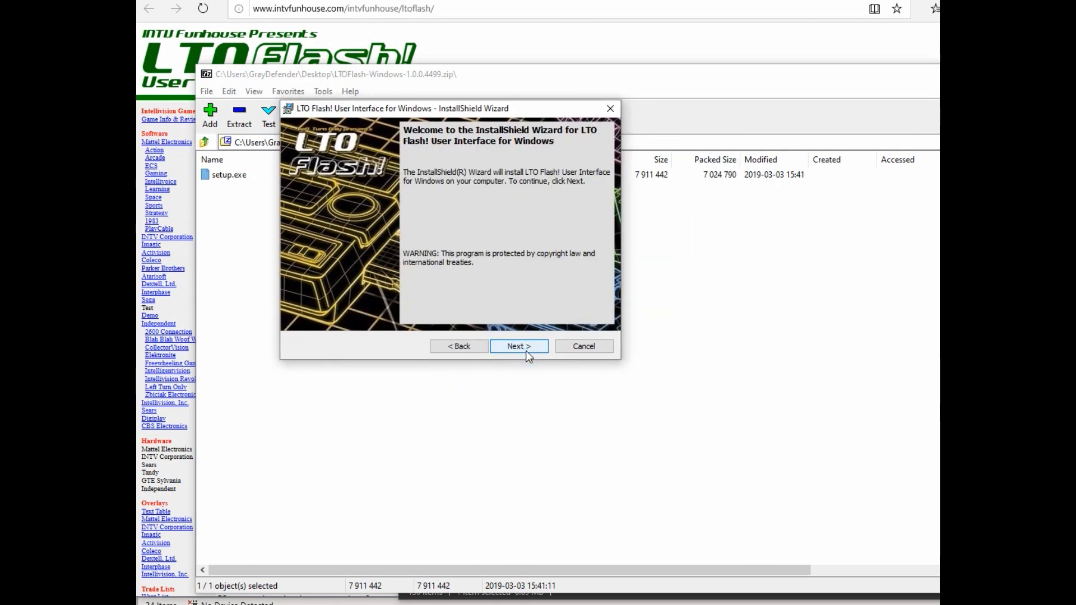
pyautogui.click(518, 346)
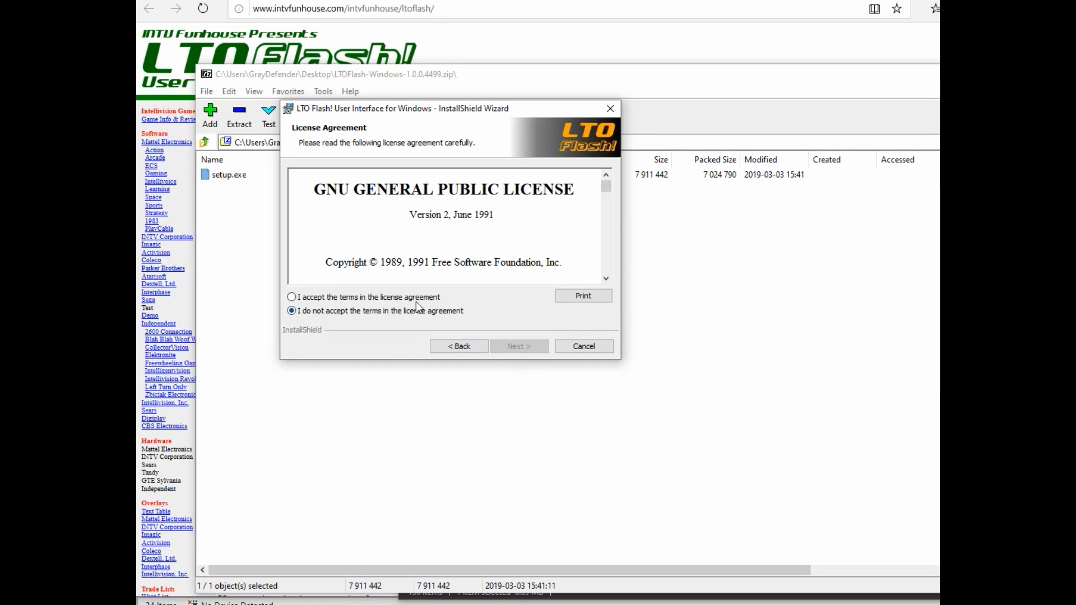
pyautogui.click(290, 297)
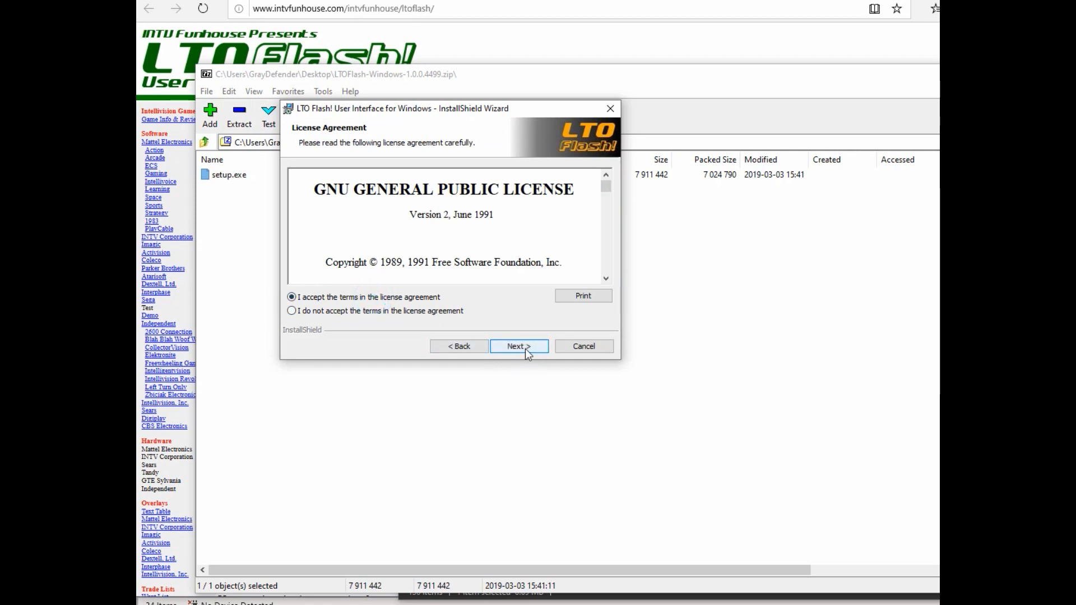
pyautogui.click(519, 346)
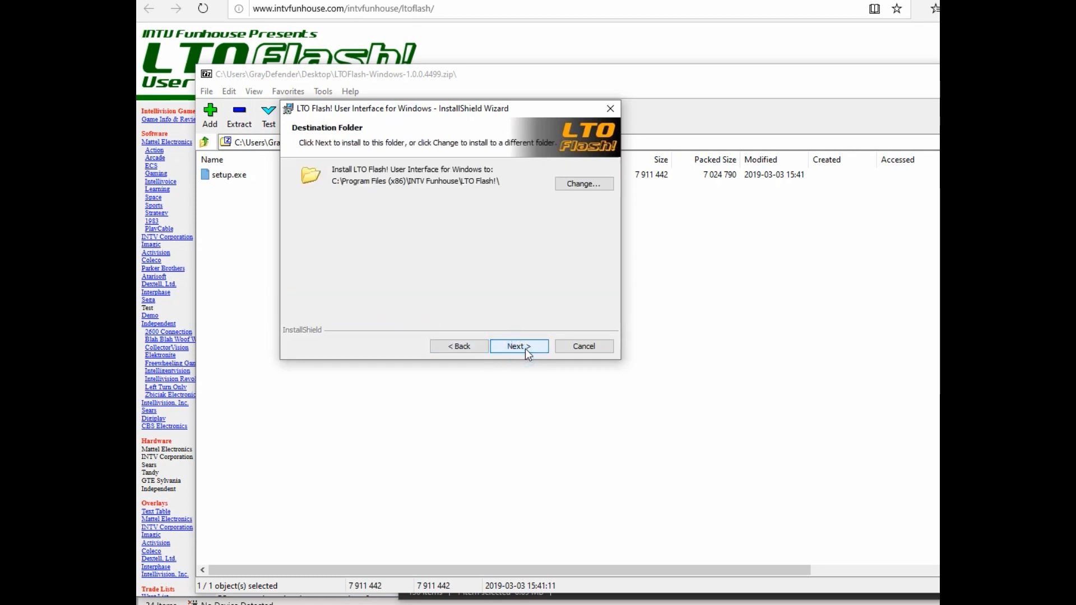
pyautogui.click(519, 347)
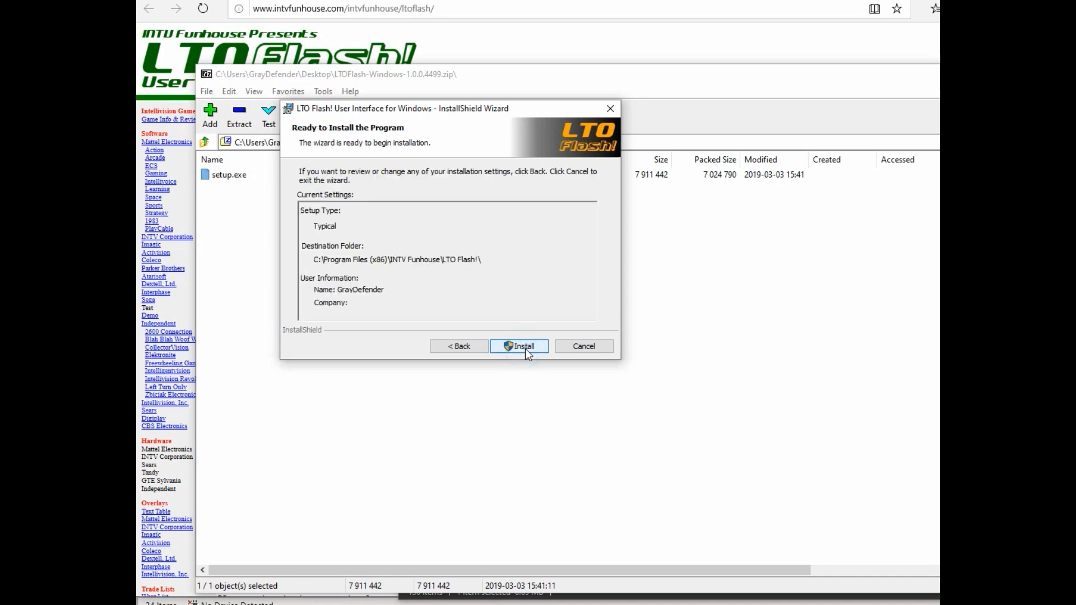
pyautogui.click(519, 346)
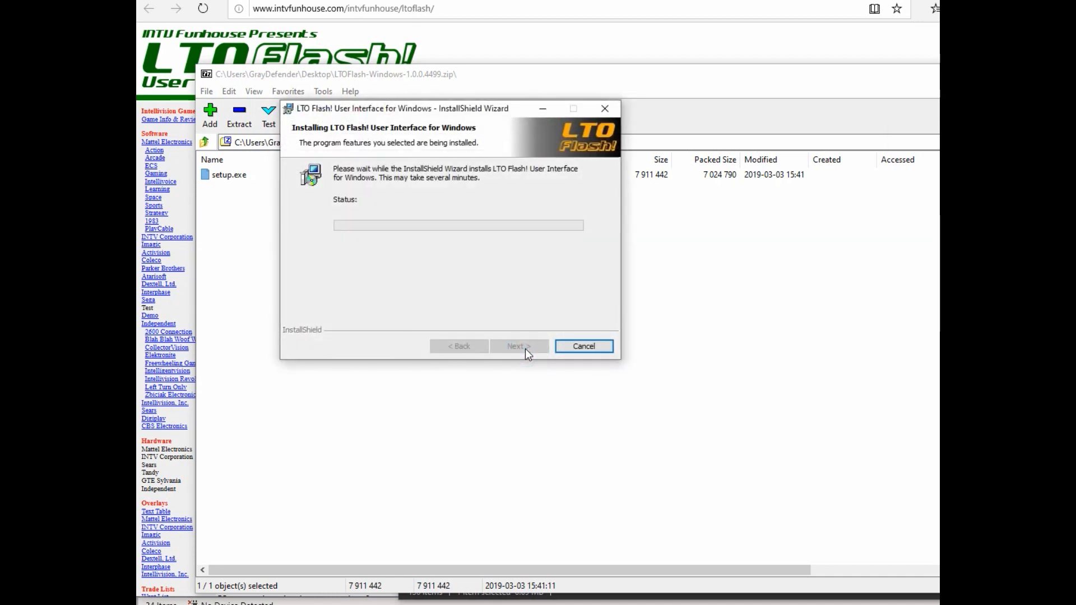
pyautogui.moveTo(938, 388)
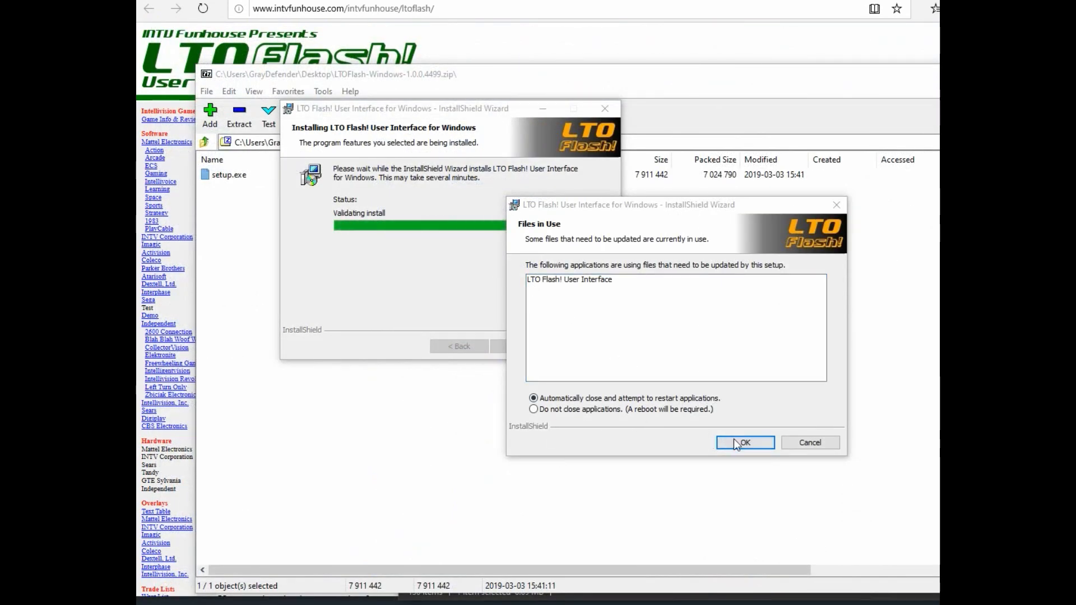
# Let setup restart the running application, then finish with Launch LTO Flash! checked.
pyautogui.click(745, 443)
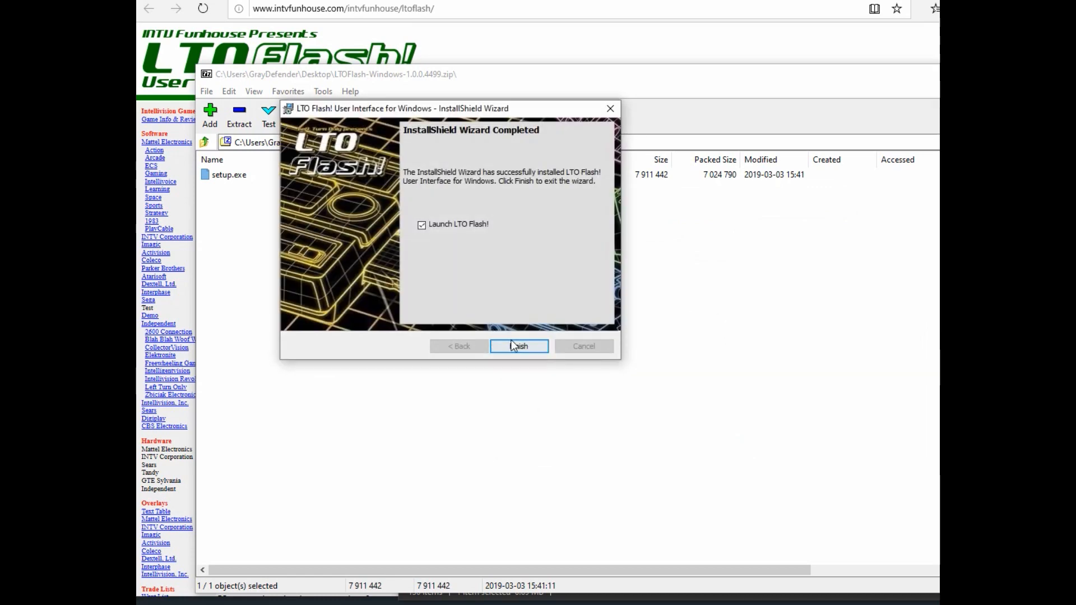
pyautogui.click(519, 346)
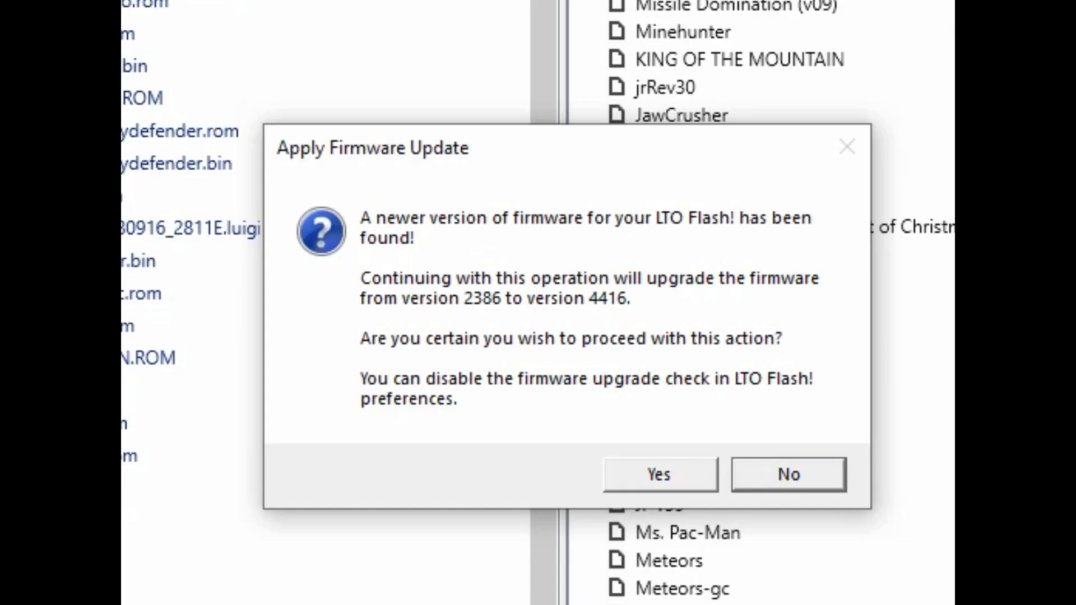
pyautogui.moveTo(614, 321)
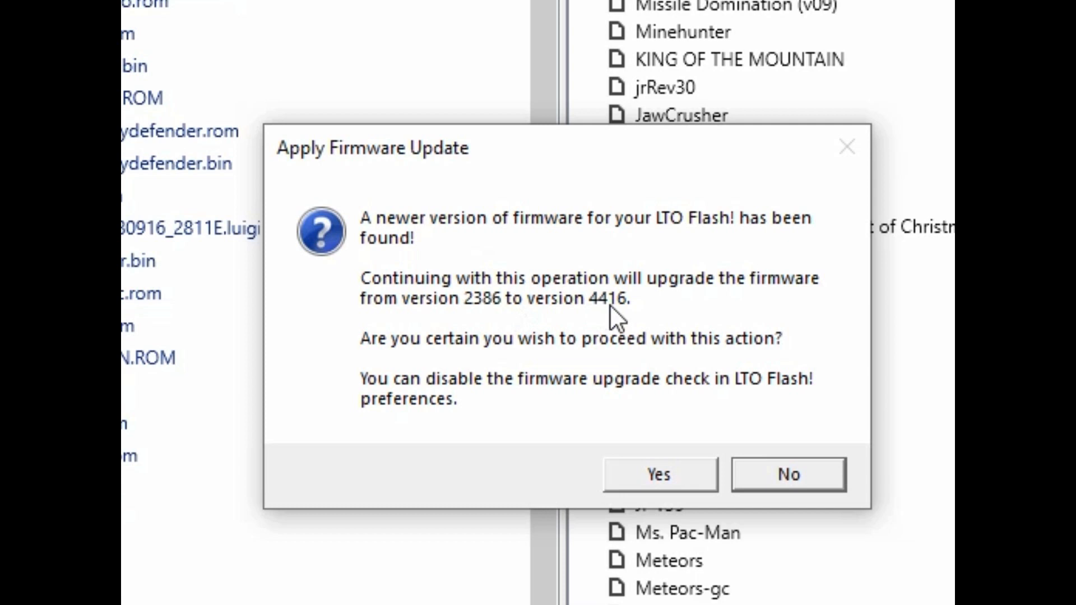
pyautogui.moveTo(554, 325)
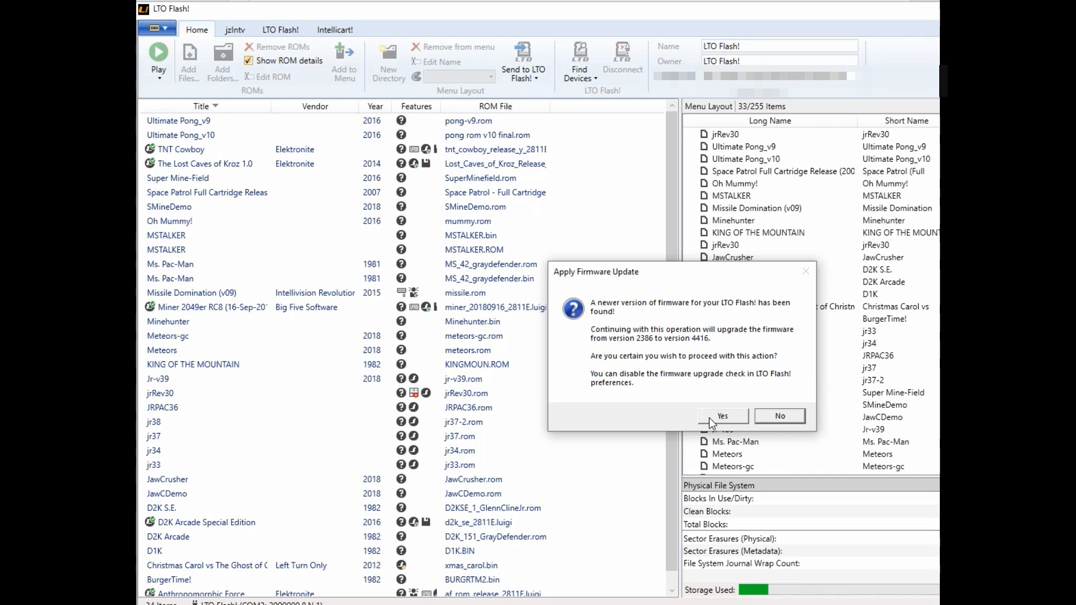
# Upgrade the cartridge firmware from 2386 to 4416, declining the release notes.
pyautogui.click(722, 415)
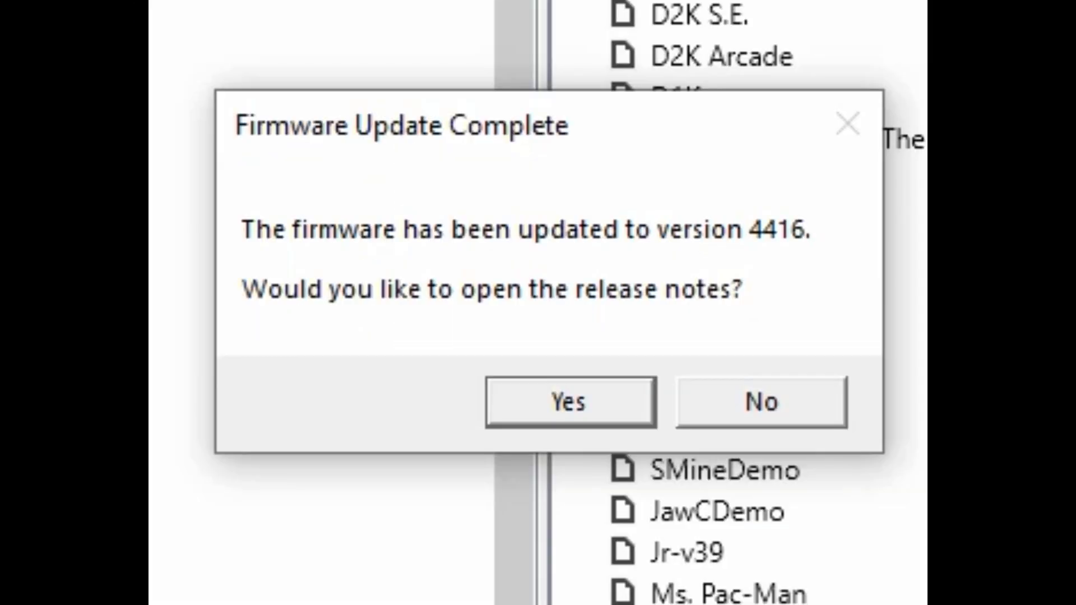
pyautogui.click(569, 401)
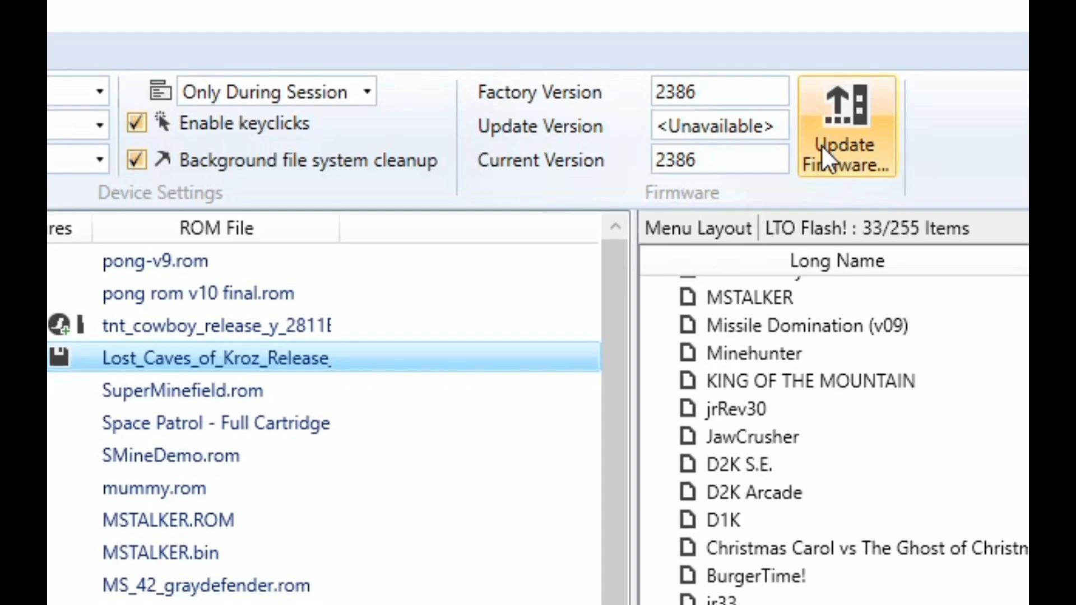
pyautogui.moveTo(892, 189)
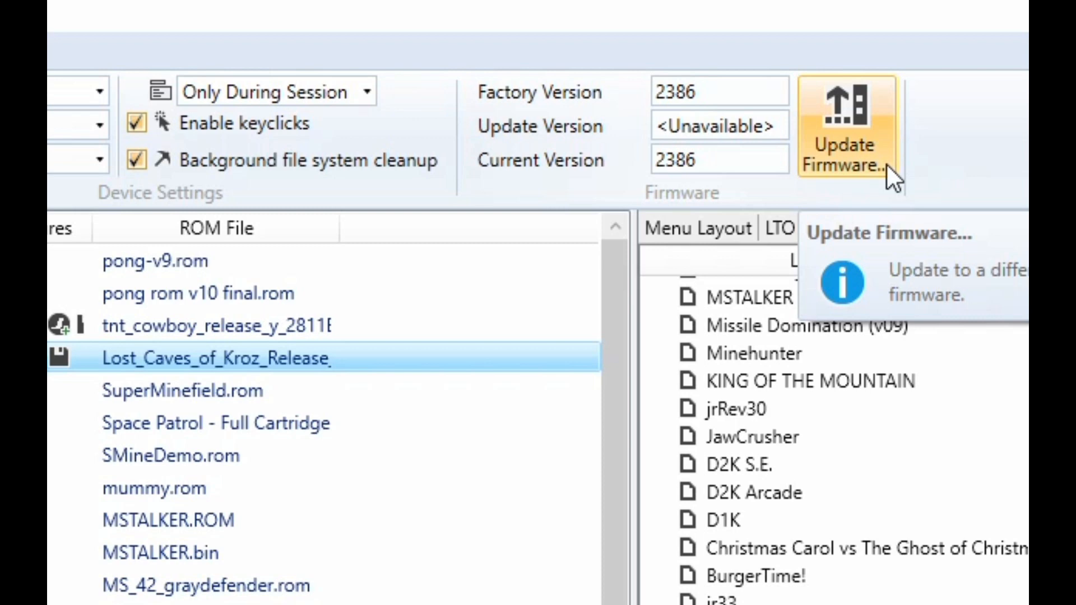
# Start Update Firmware from the Firmware group, bringing up the file chooser at Documents.
pyautogui.click(843, 128)
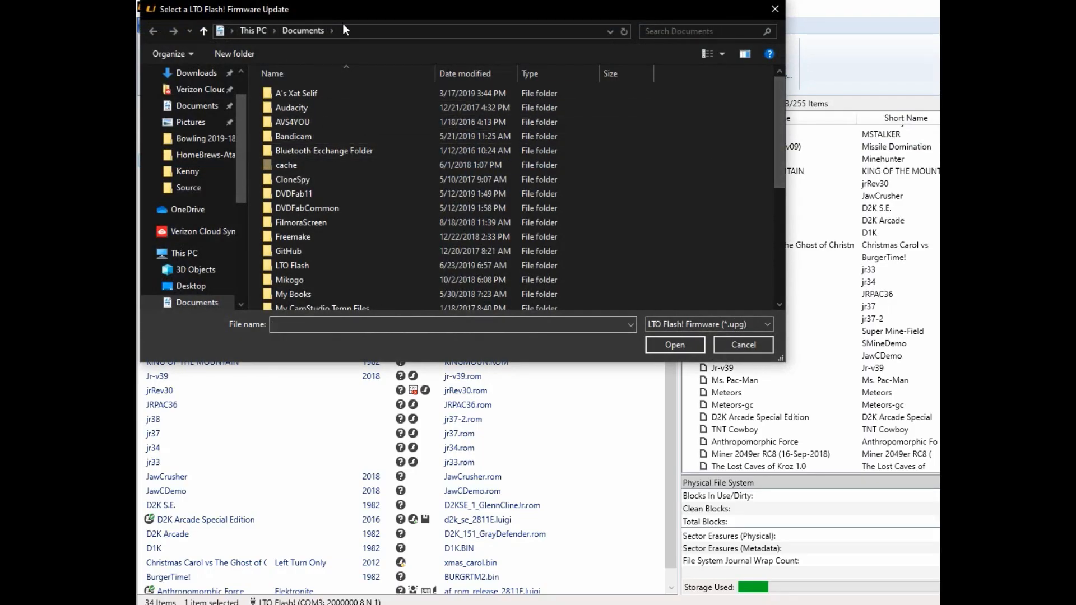
pyautogui.click(743, 345)
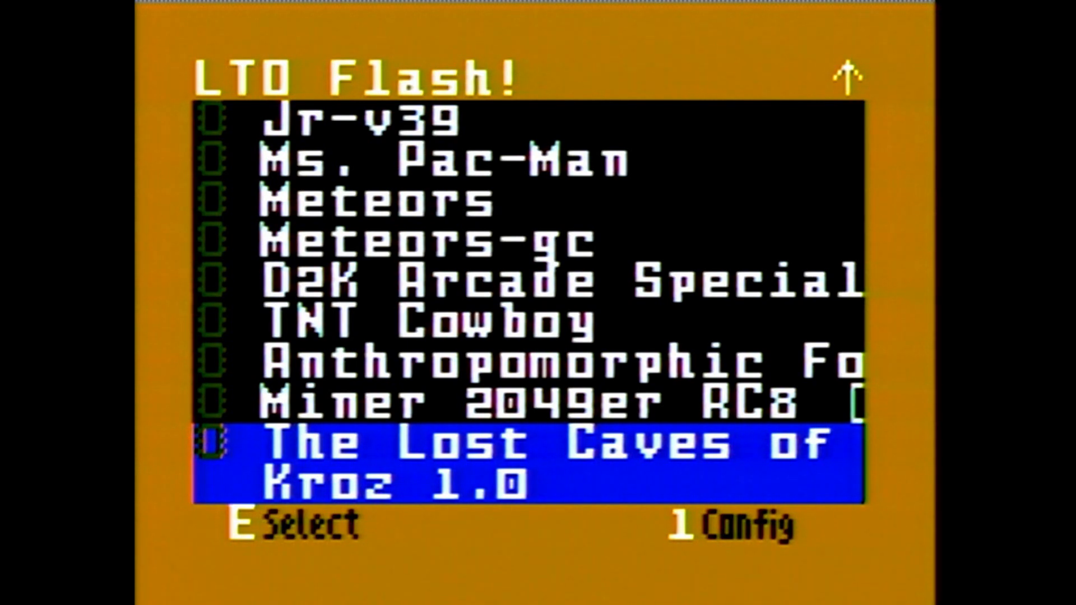
pyautogui.press('1')
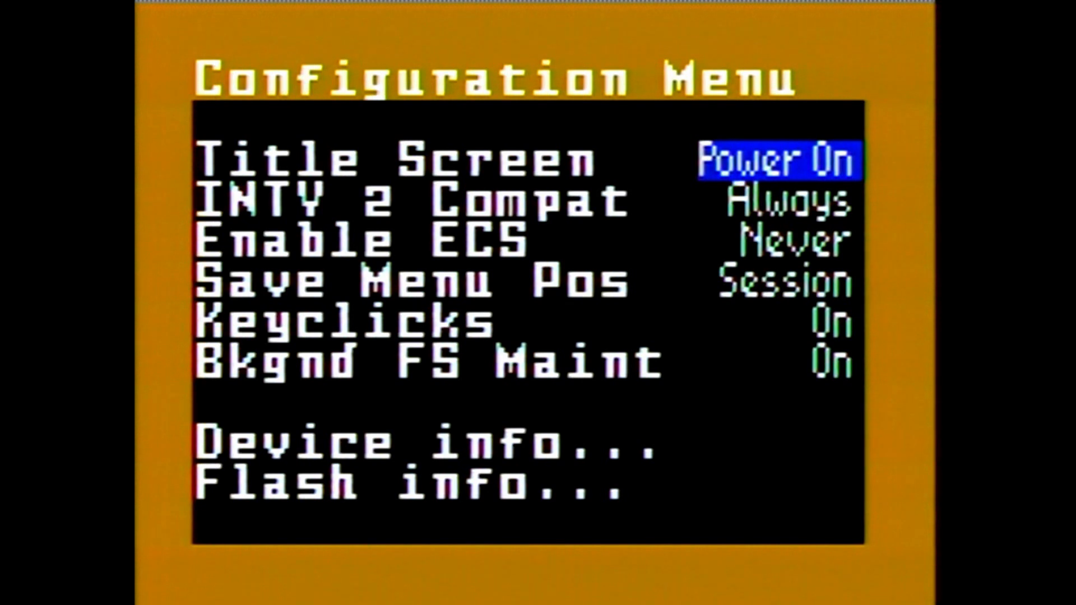
pyautogui.press('Down')
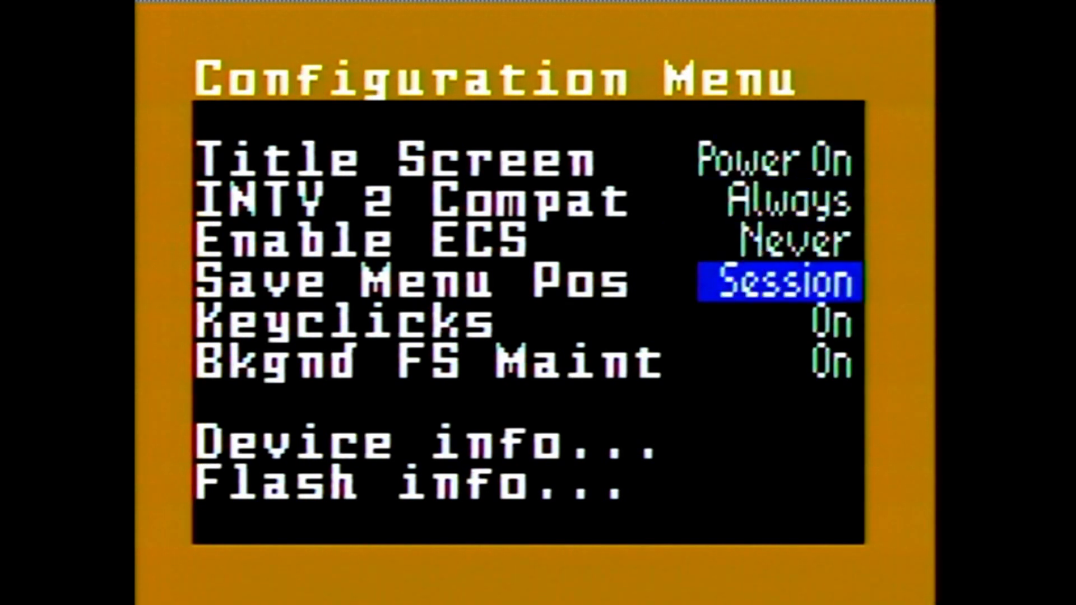
pyautogui.press('Down')
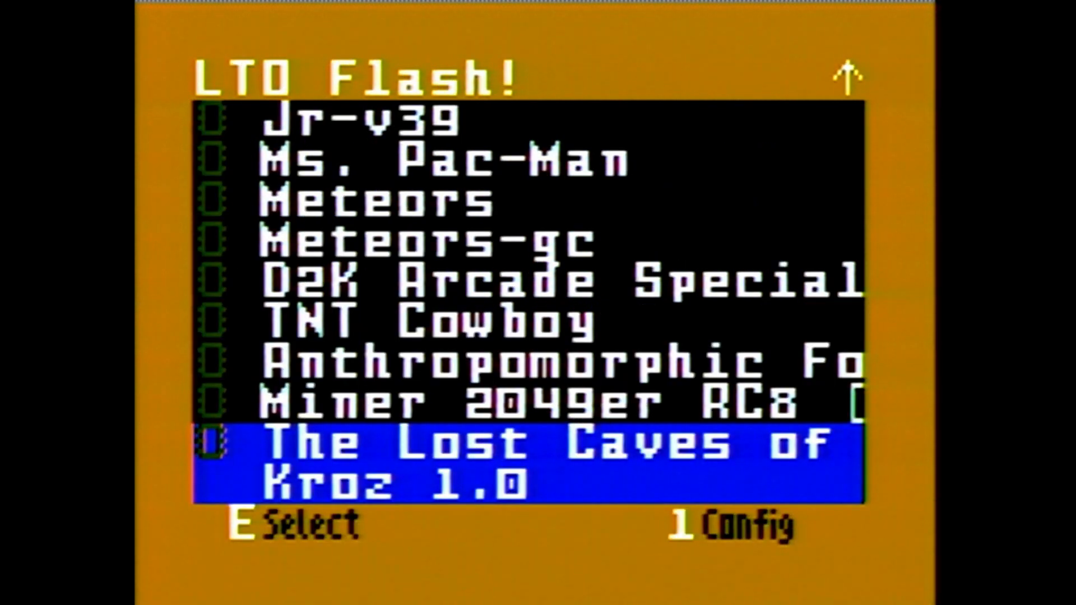
pyautogui.press('Up')
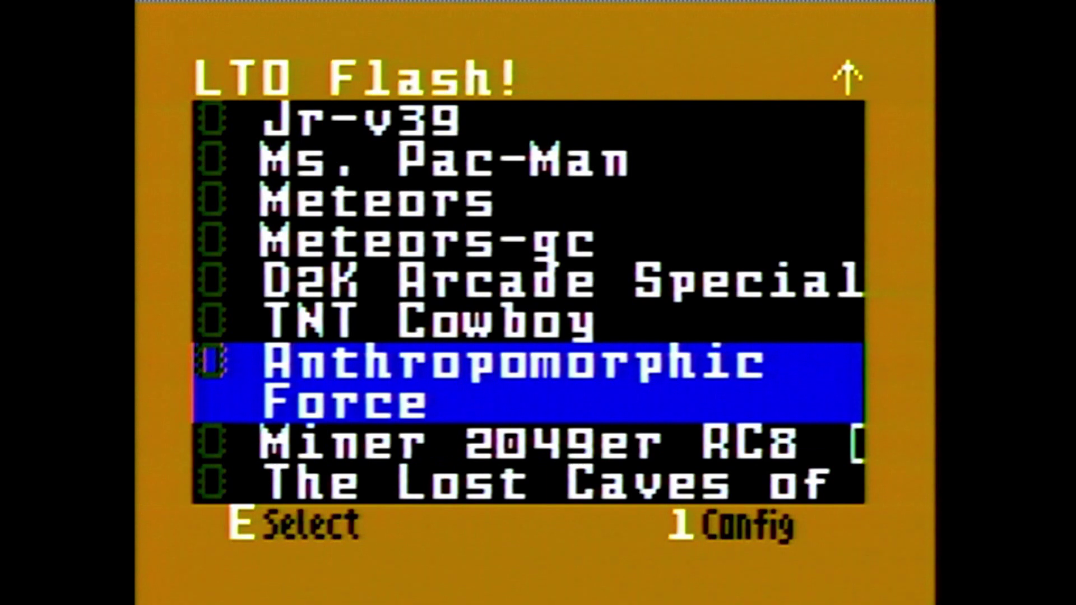